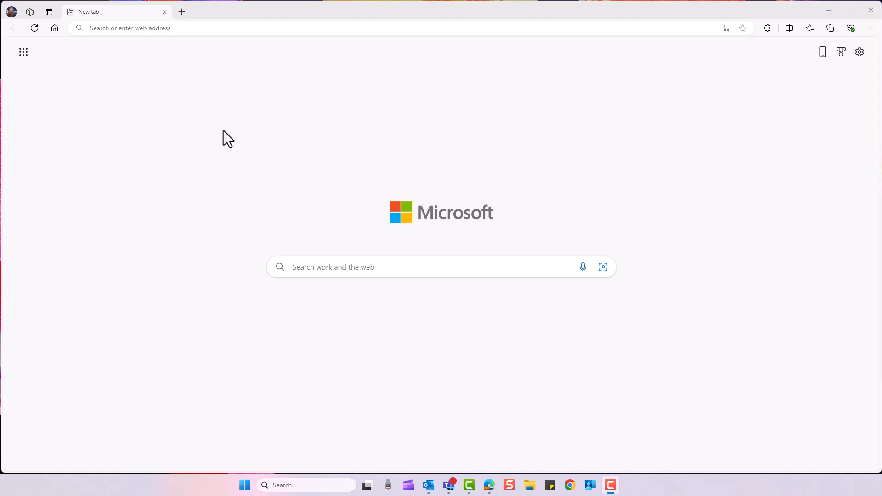
pyautogui.moveTo(580, 383)
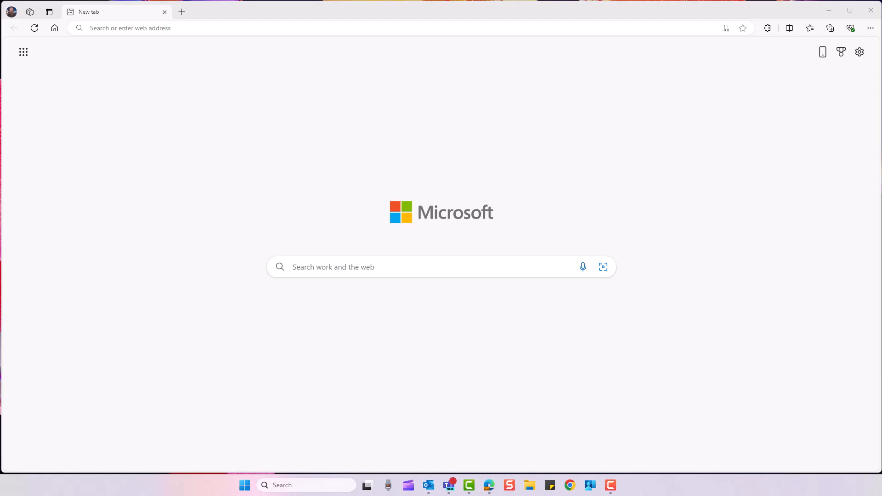
pyautogui.moveTo(577, 482)
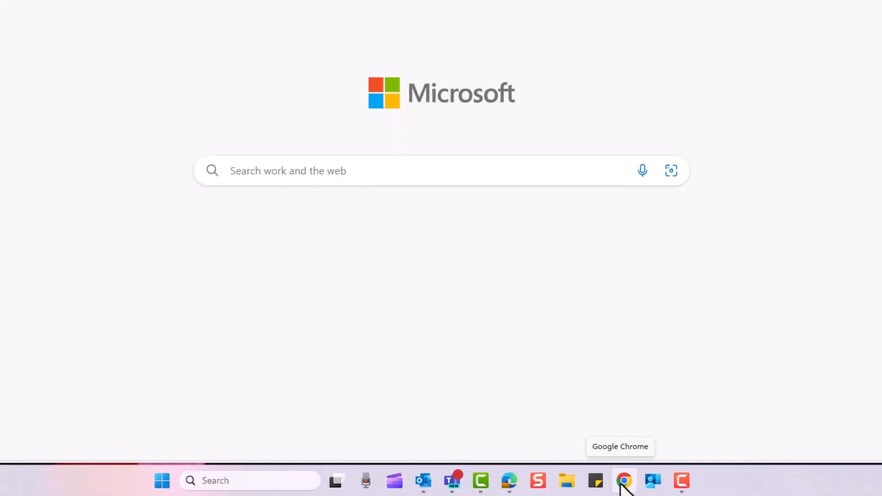
# - Launch Chrome from the taskbar and go to its Settings page via the three-dot menu
pyautogui.click(624, 481)
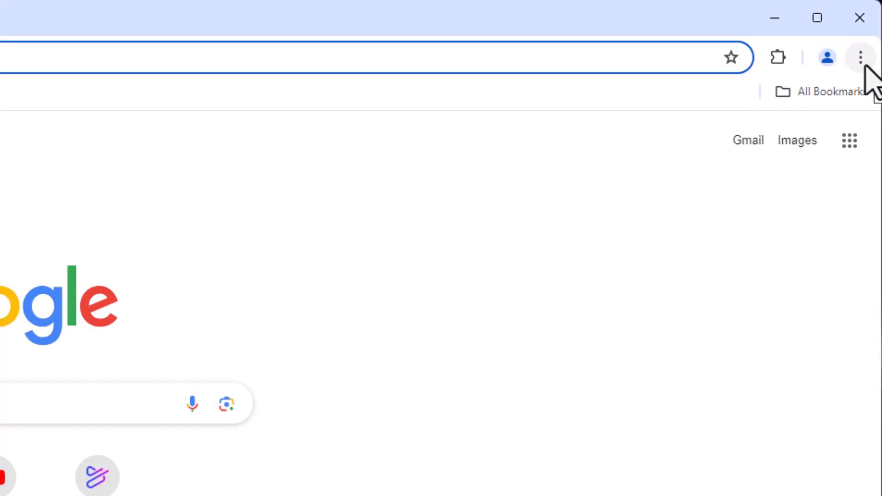
pyautogui.click(860, 57)
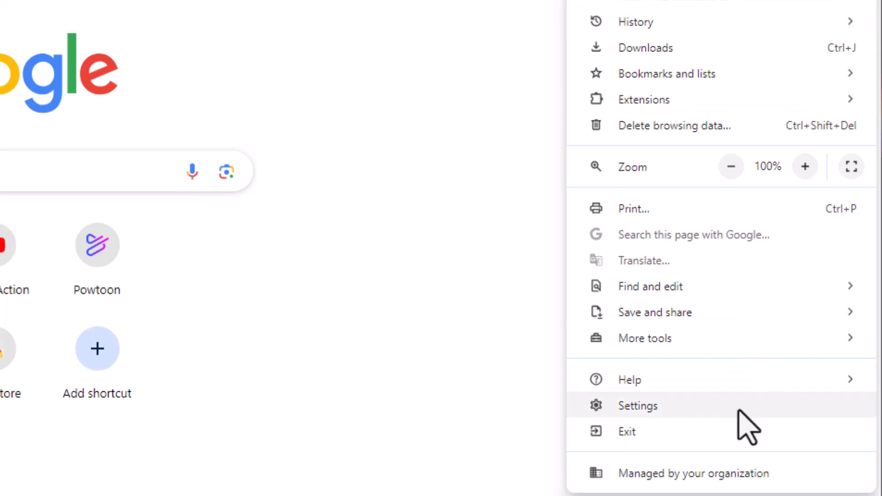
pyautogui.click(637, 405)
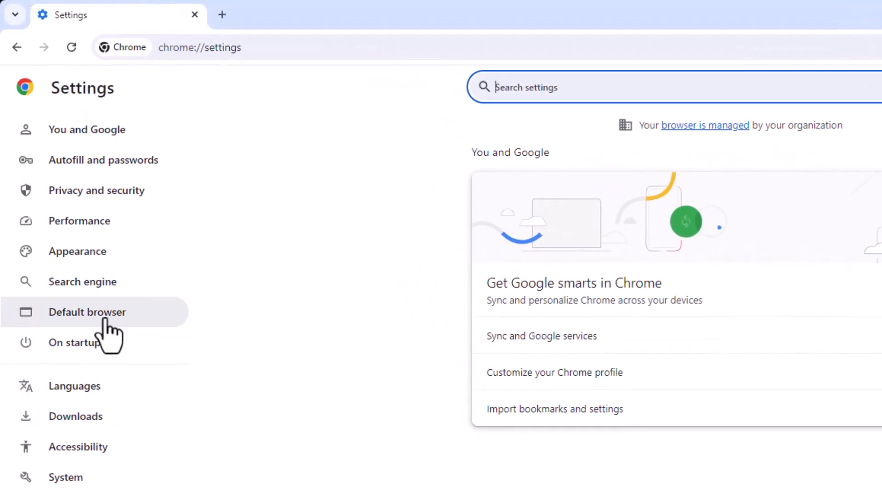
# - Show the Default browser section from the Chrome Settings sidebar
pyautogui.click(88, 312)
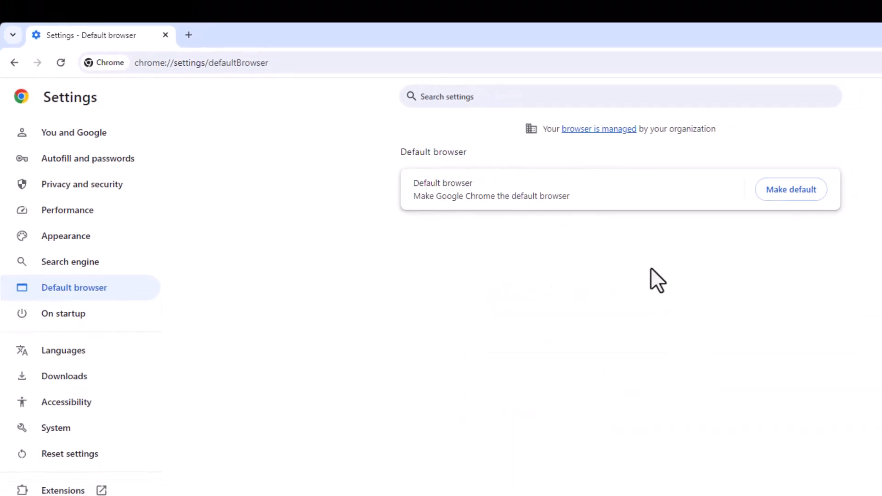
pyautogui.moveTo(852, 219)
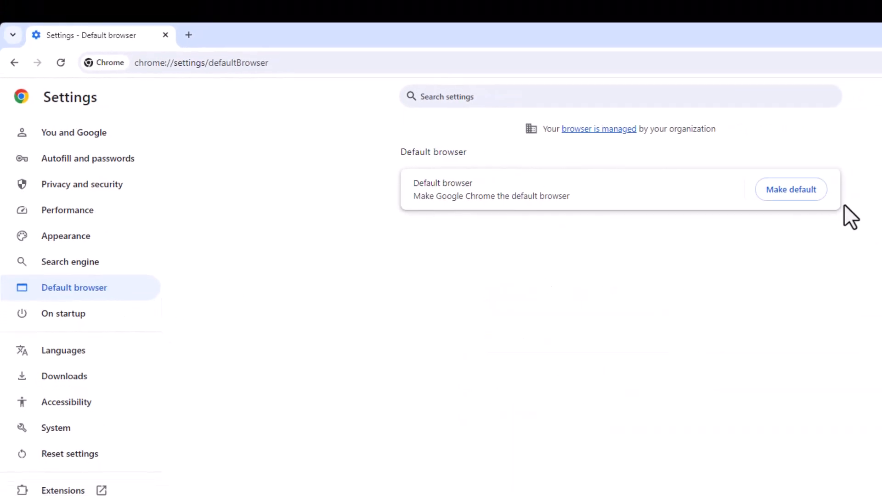
pyautogui.moveTo(621, 217)
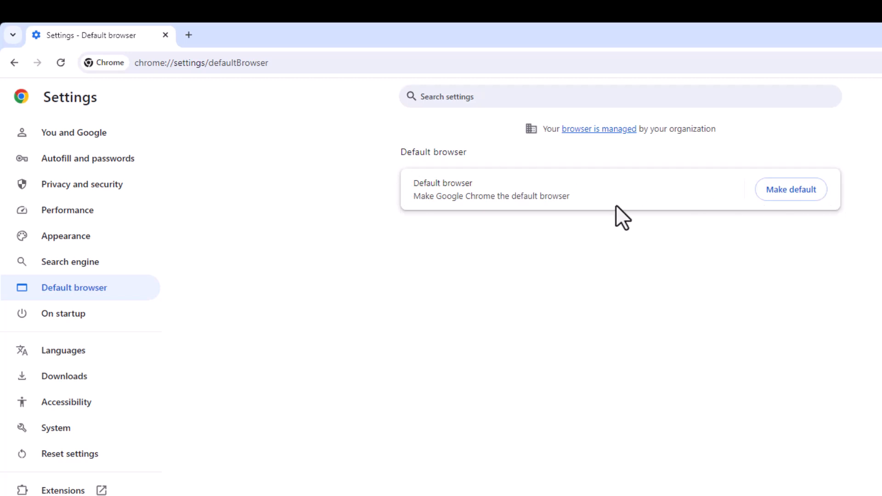
pyautogui.moveTo(790, 190)
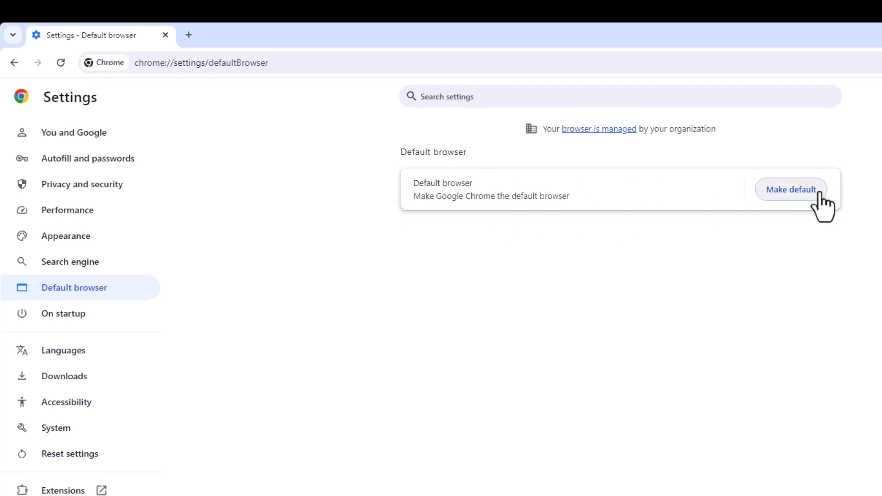
# - Use Make default, then Set default in Windows Default apps so Chrome opens .htm and .html
pyautogui.click(790, 189)
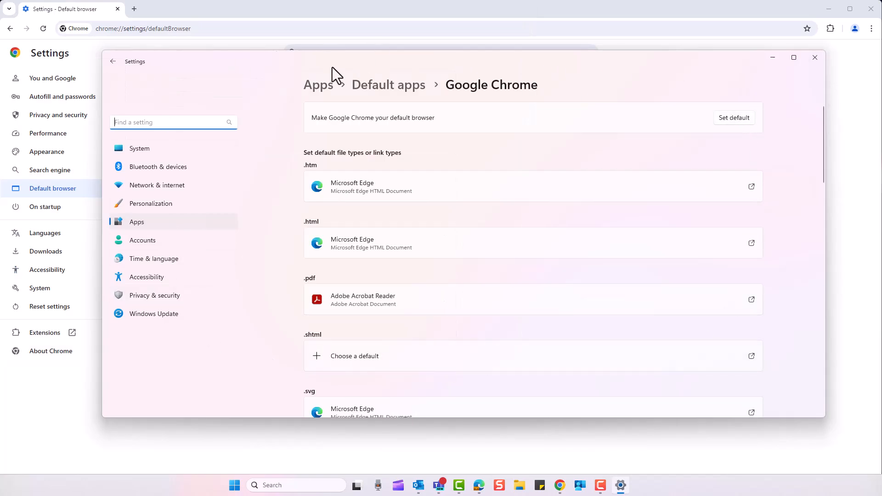
pyautogui.moveTo(696, 383)
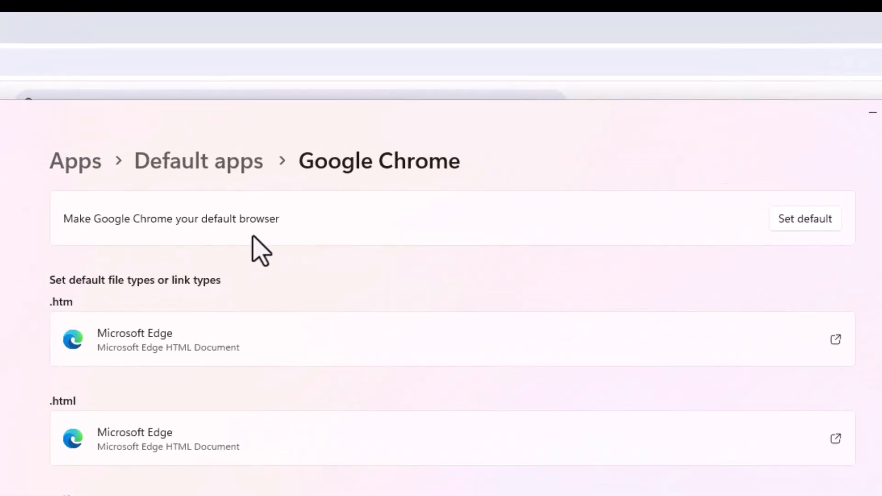
pyautogui.moveTo(822, 248)
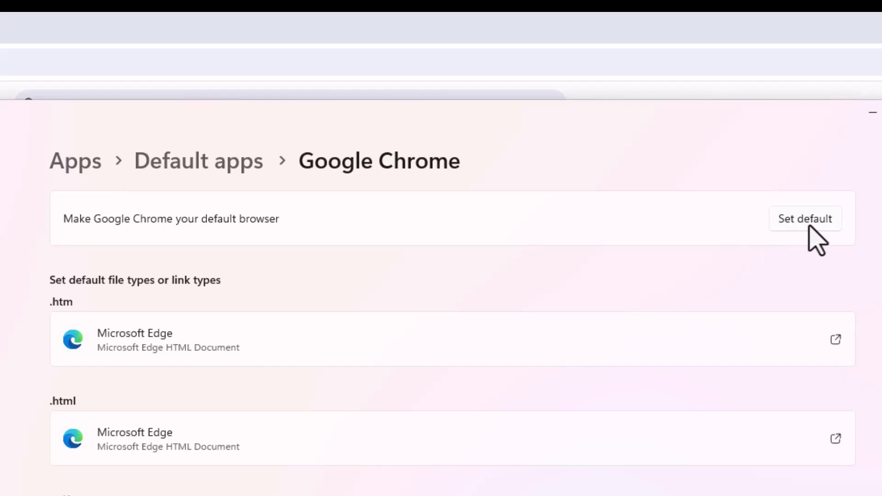
pyautogui.click(805, 218)
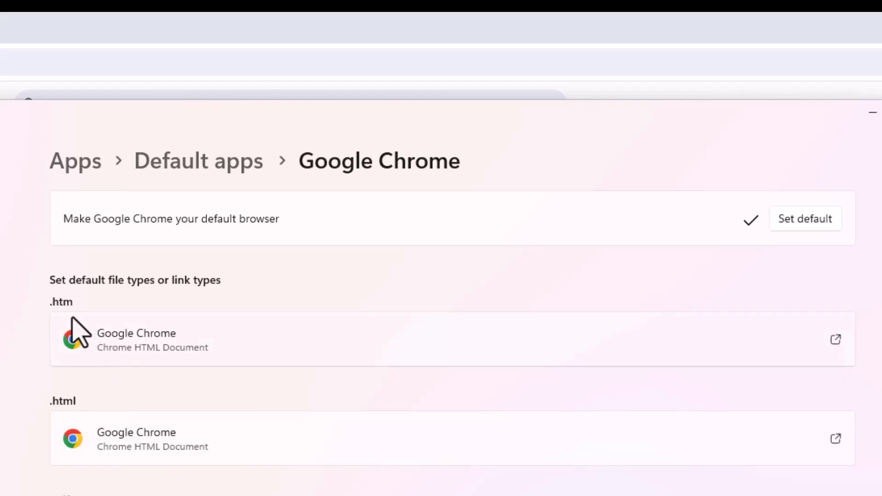
pyautogui.moveTo(215, 419)
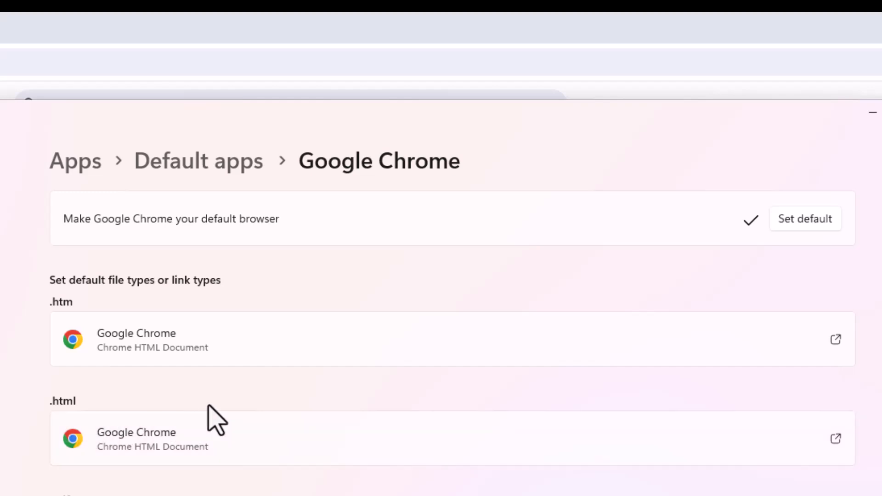